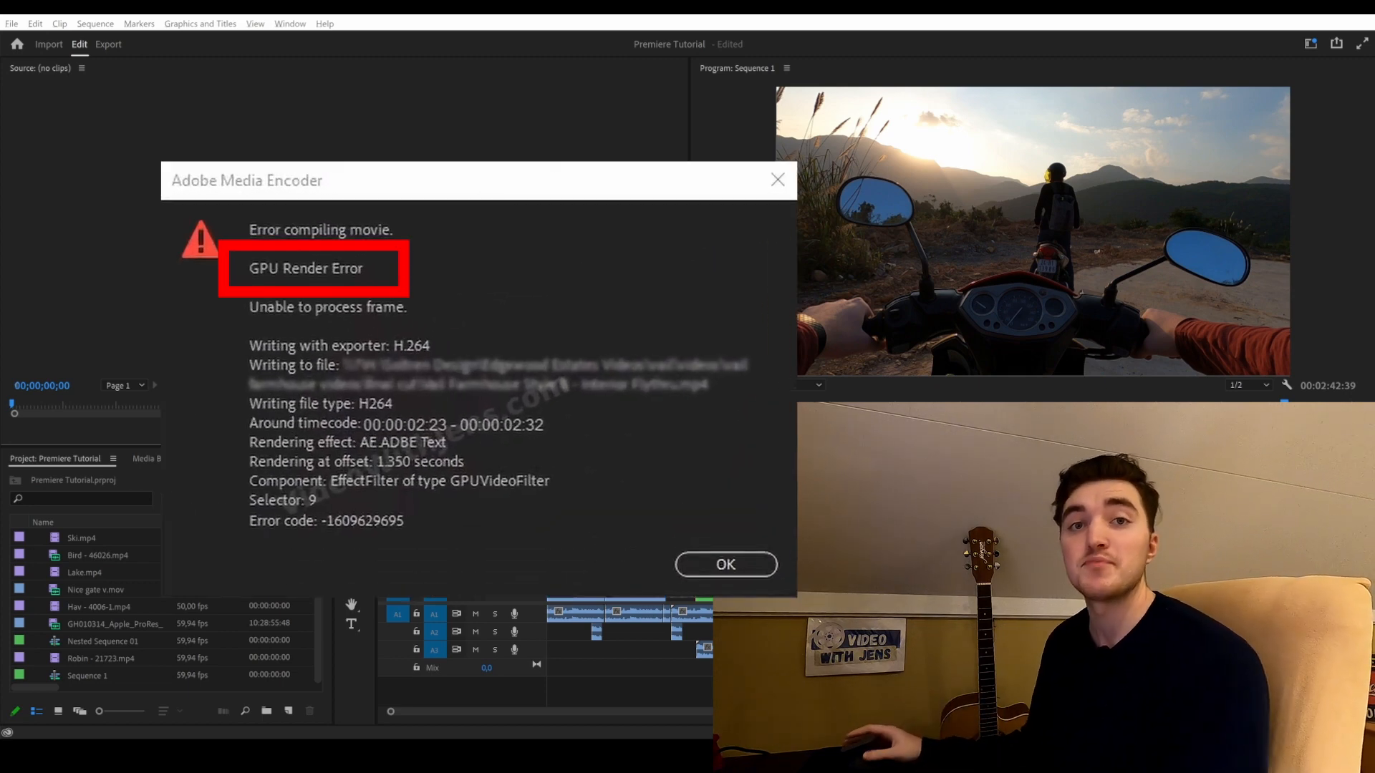
- Dismiss the Adobe Media Encoder GPU Render Error dialog with OK
{"action": "left_click", "coordinate": [726, 564]}
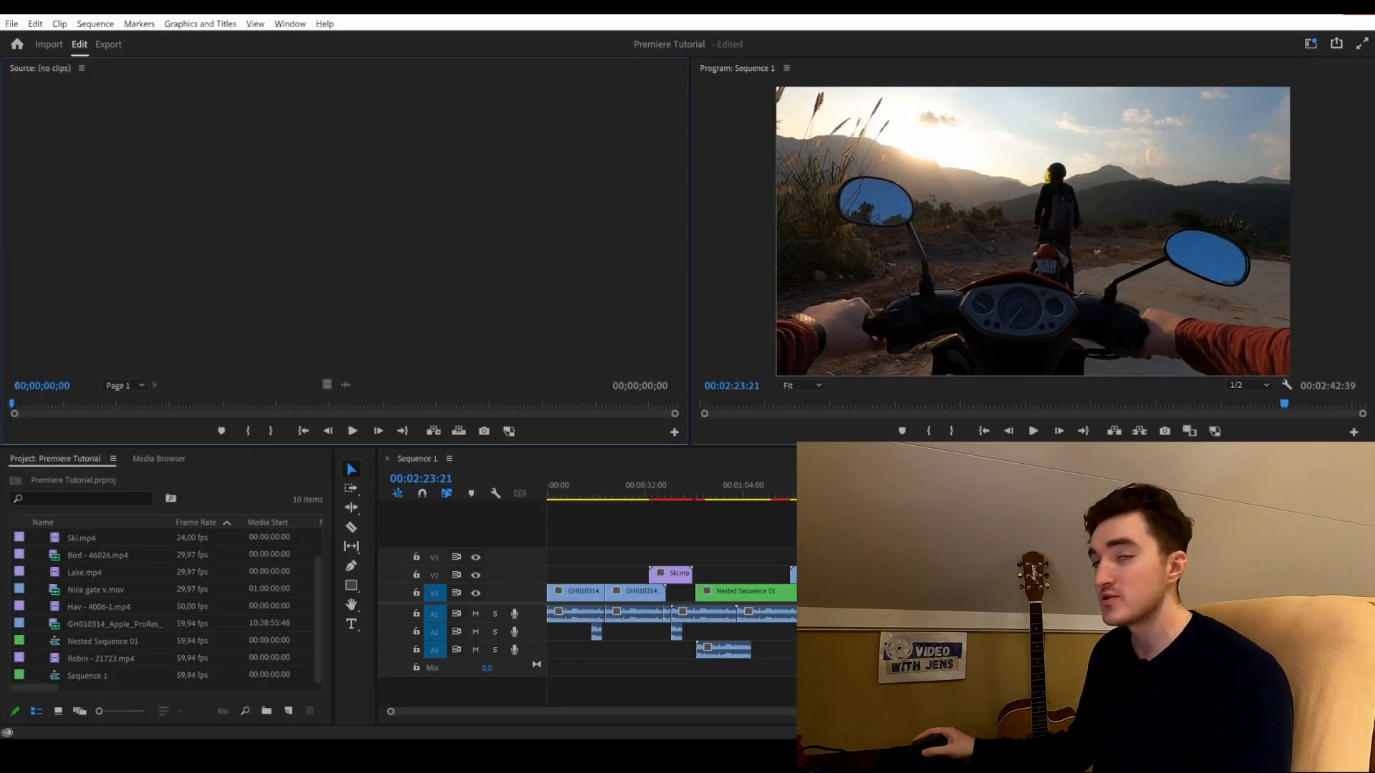
{"action": "mouse_move", "coordinate": [445, 341]}
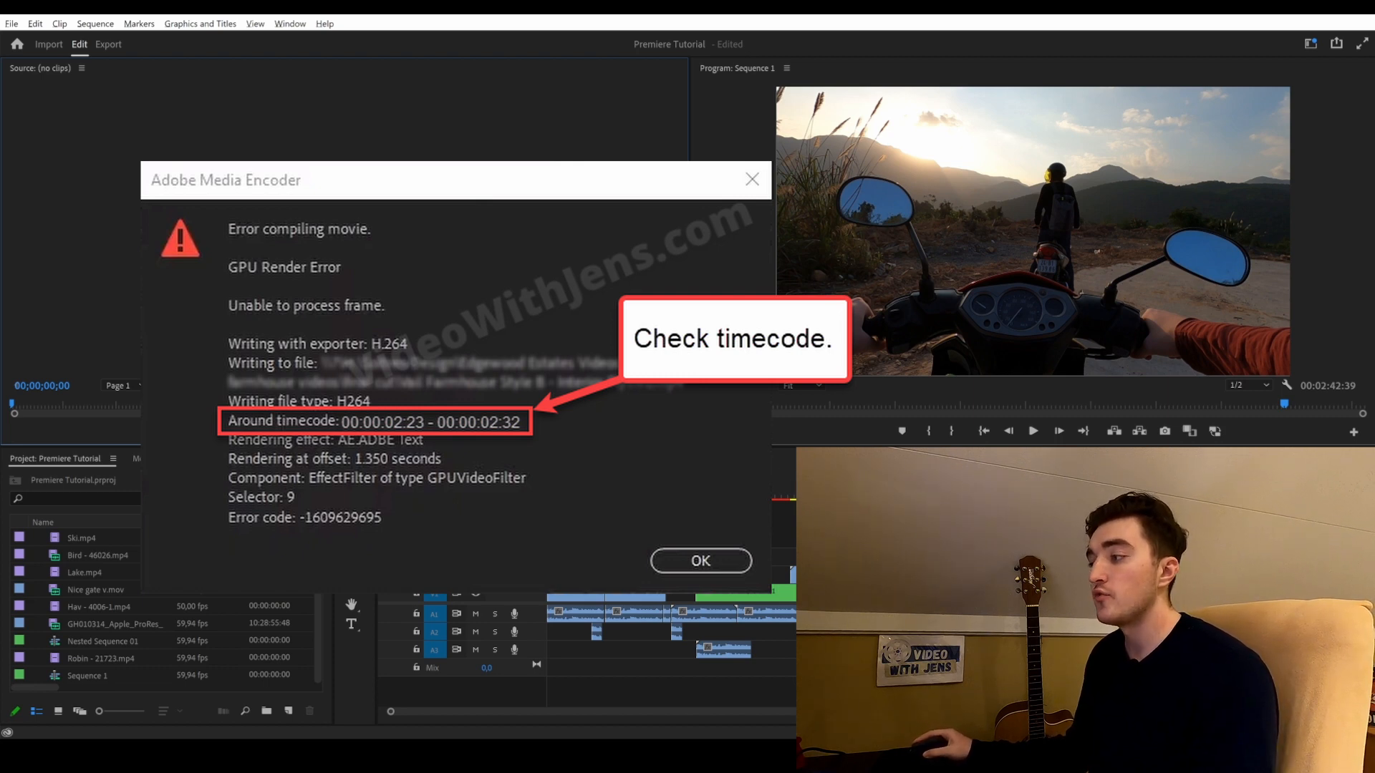
{"action": "left_click", "coordinate": [700, 561]}
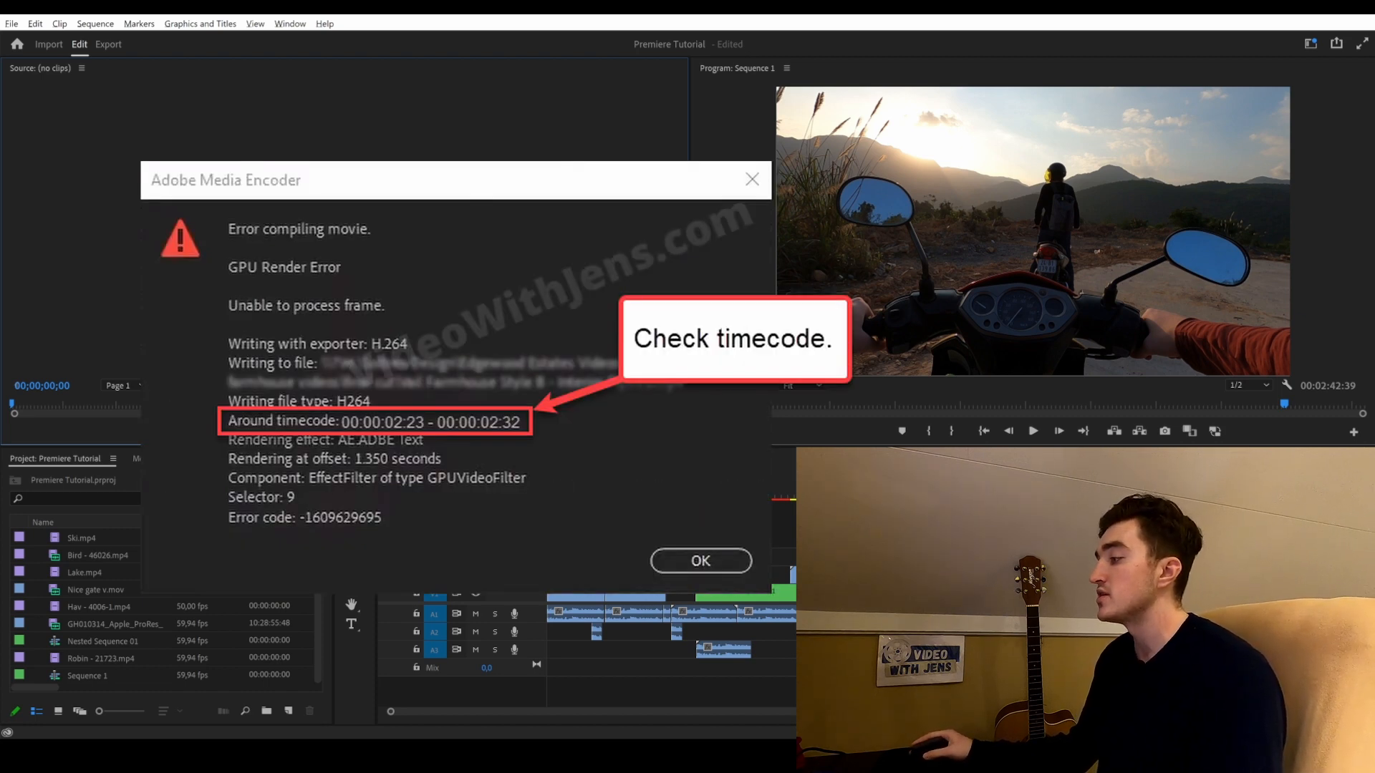
{"action": "left_click", "coordinate": [700, 560]}
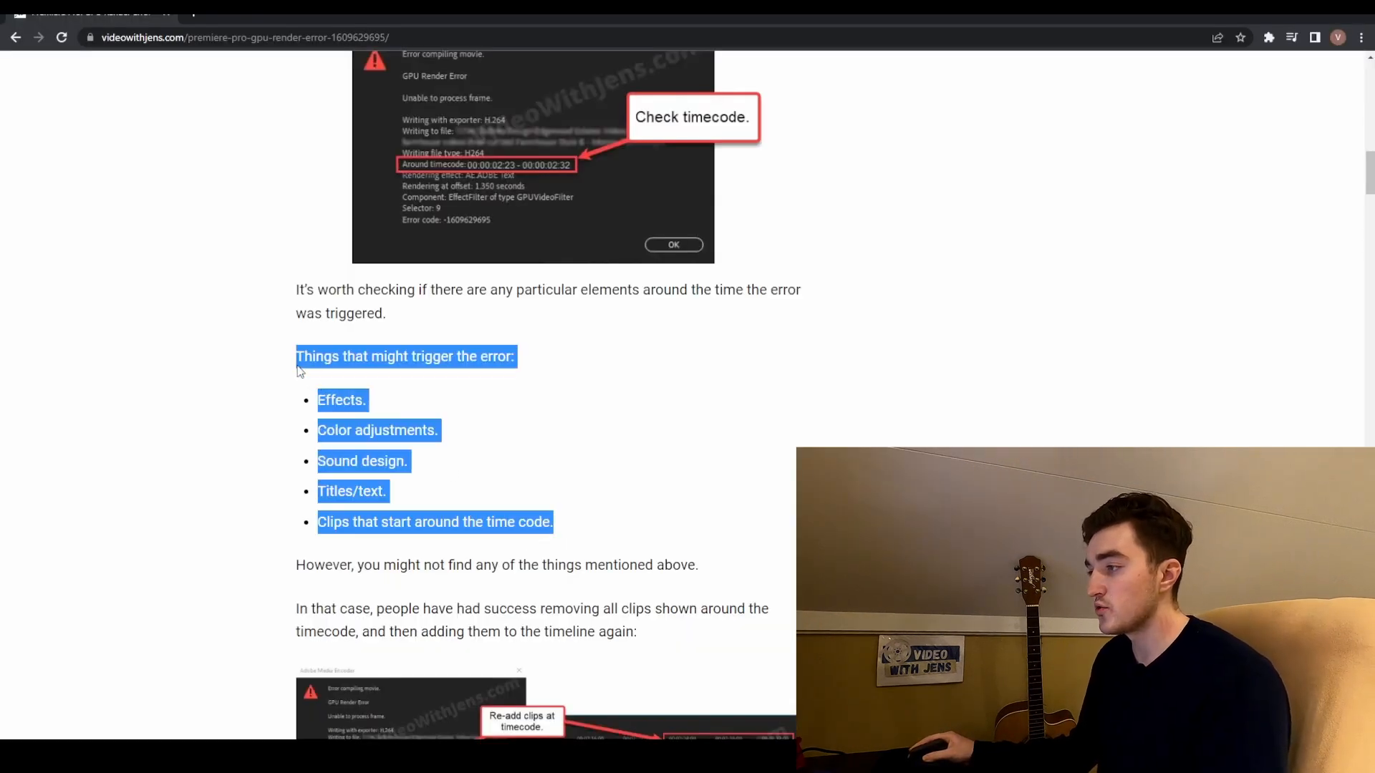
{"action": "mouse_move", "coordinate": [583, 413]}
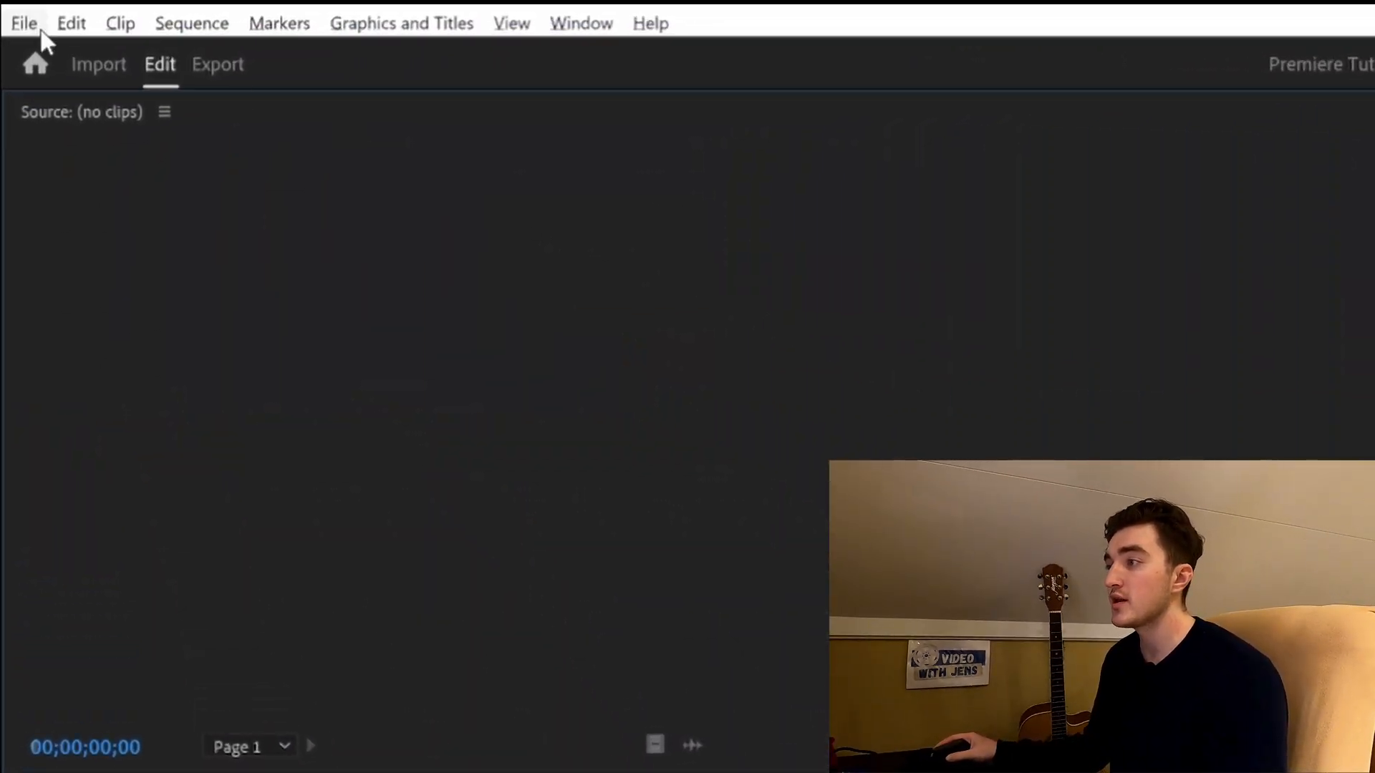
- Set the project renderer to Mercury Playback Engine Software Only in General project settings
{"action": "left_click", "coordinate": [27, 23]}
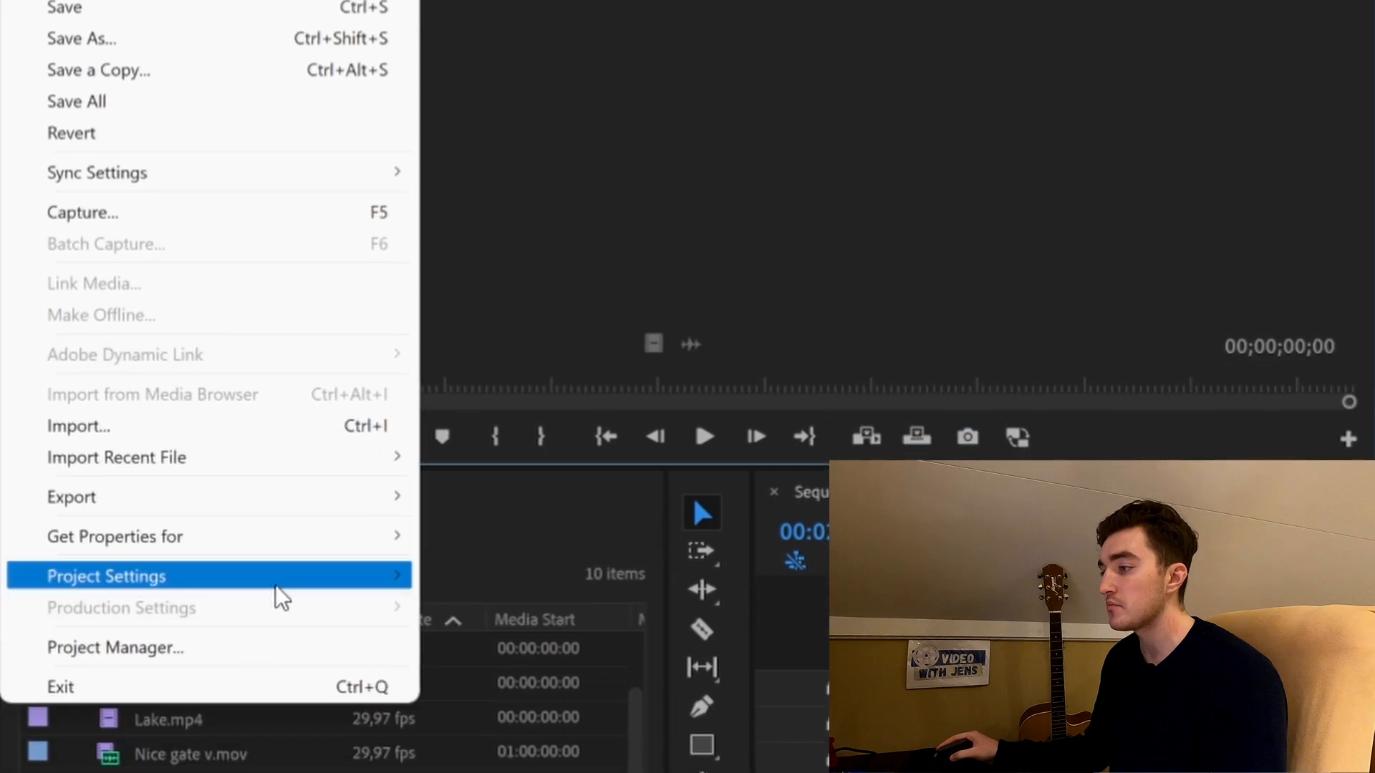
{"action": "mouse_move", "coordinate": [279, 597]}
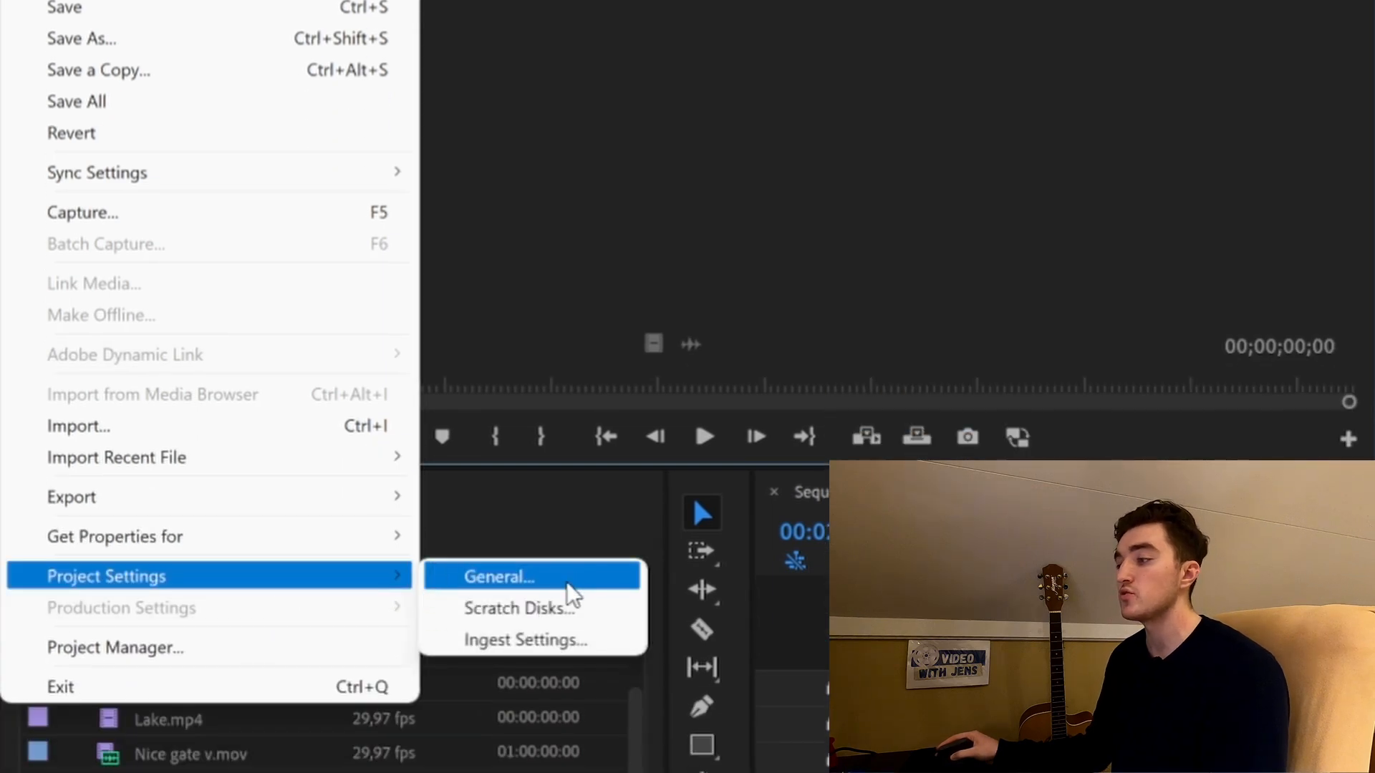
{"action": "left_click", "coordinate": [505, 576]}
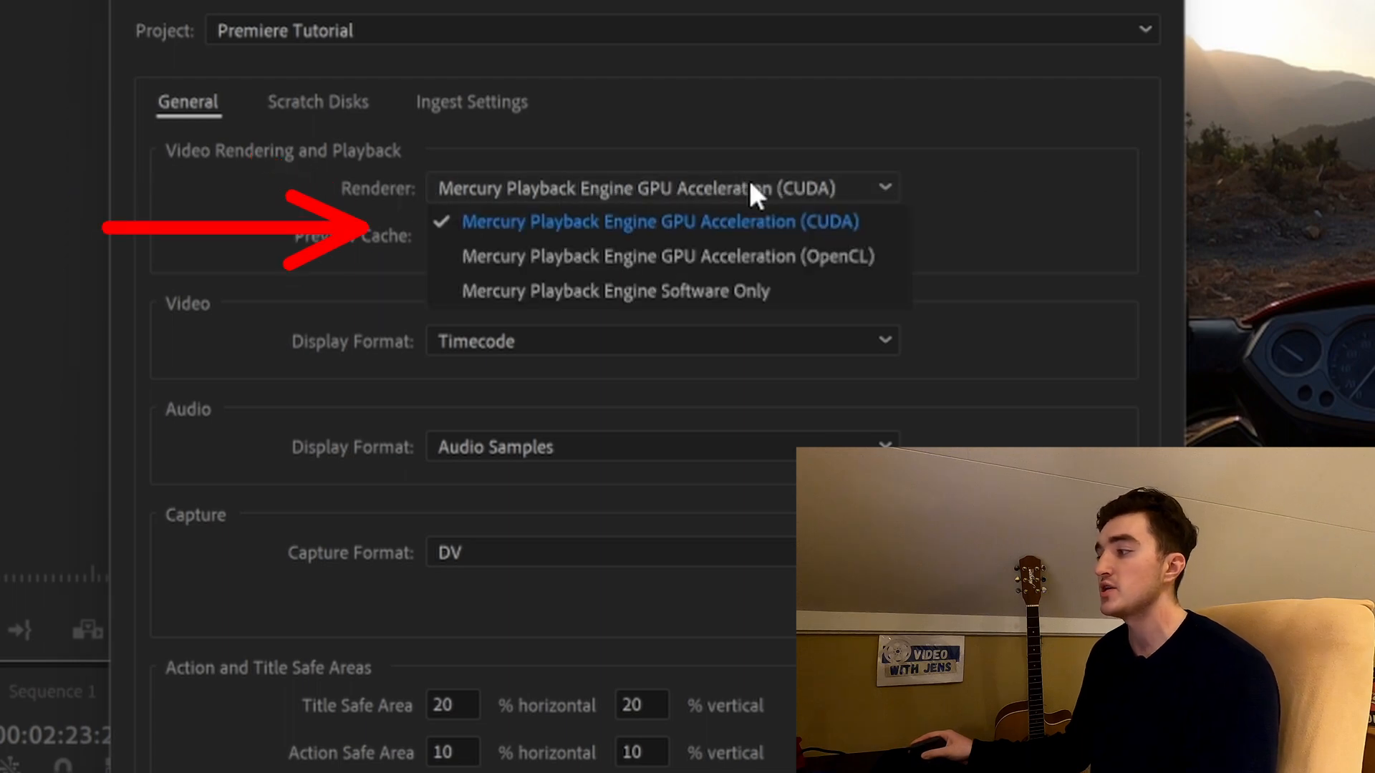
{"action": "mouse_move", "coordinate": [708, 306]}
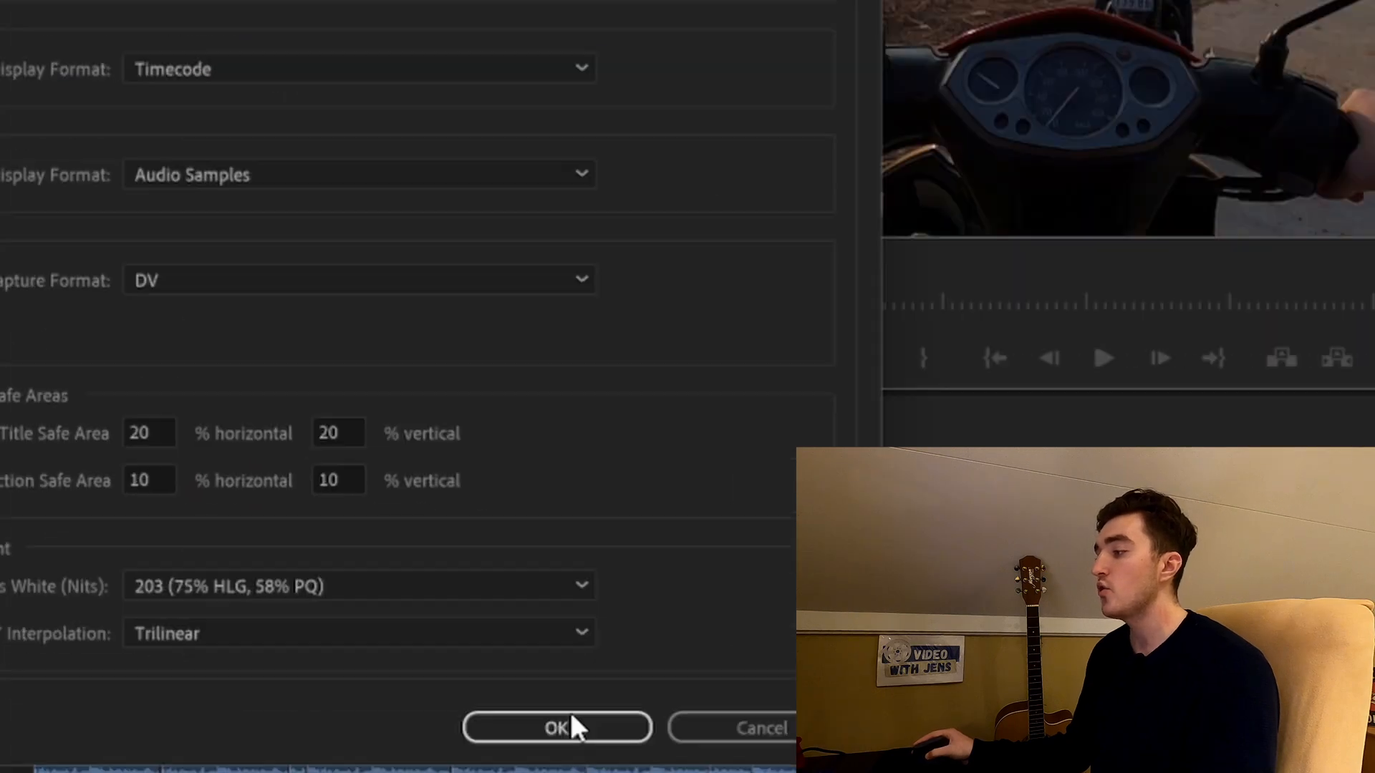
{"action": "left_click", "coordinate": [558, 747]}
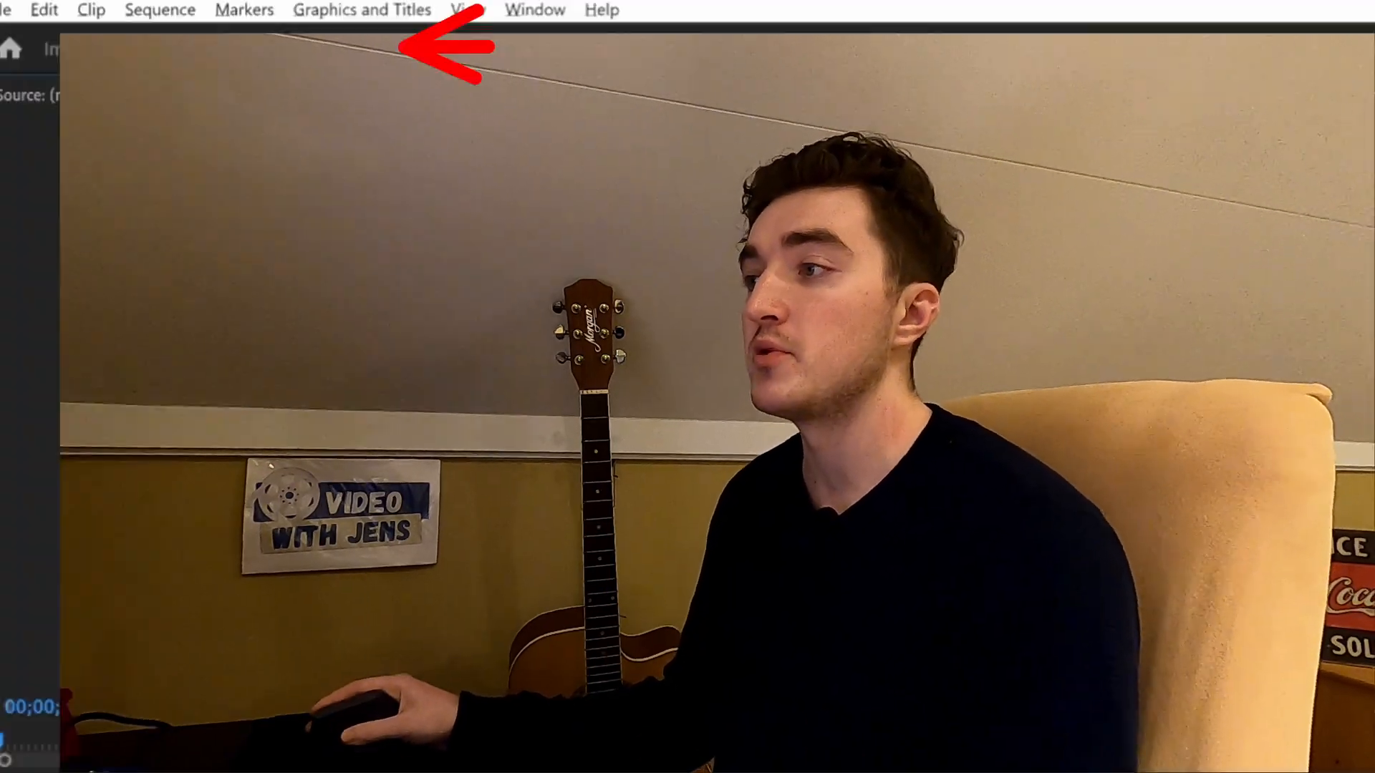
- Set Sequence 1's export encoding performance to Software Encoding, then return to editing
{"action": "left_click", "coordinate": [183, 48]}
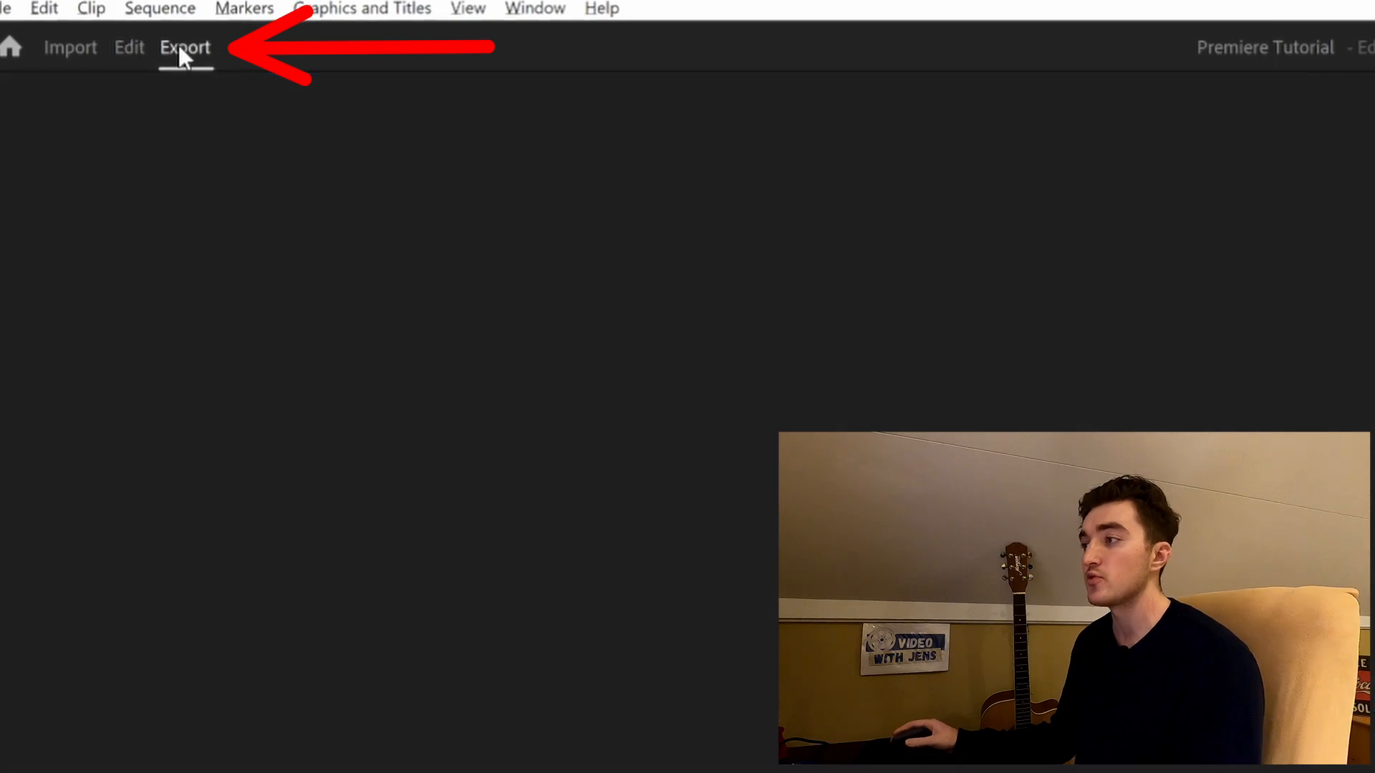
{"action": "left_click", "coordinate": [184, 47]}
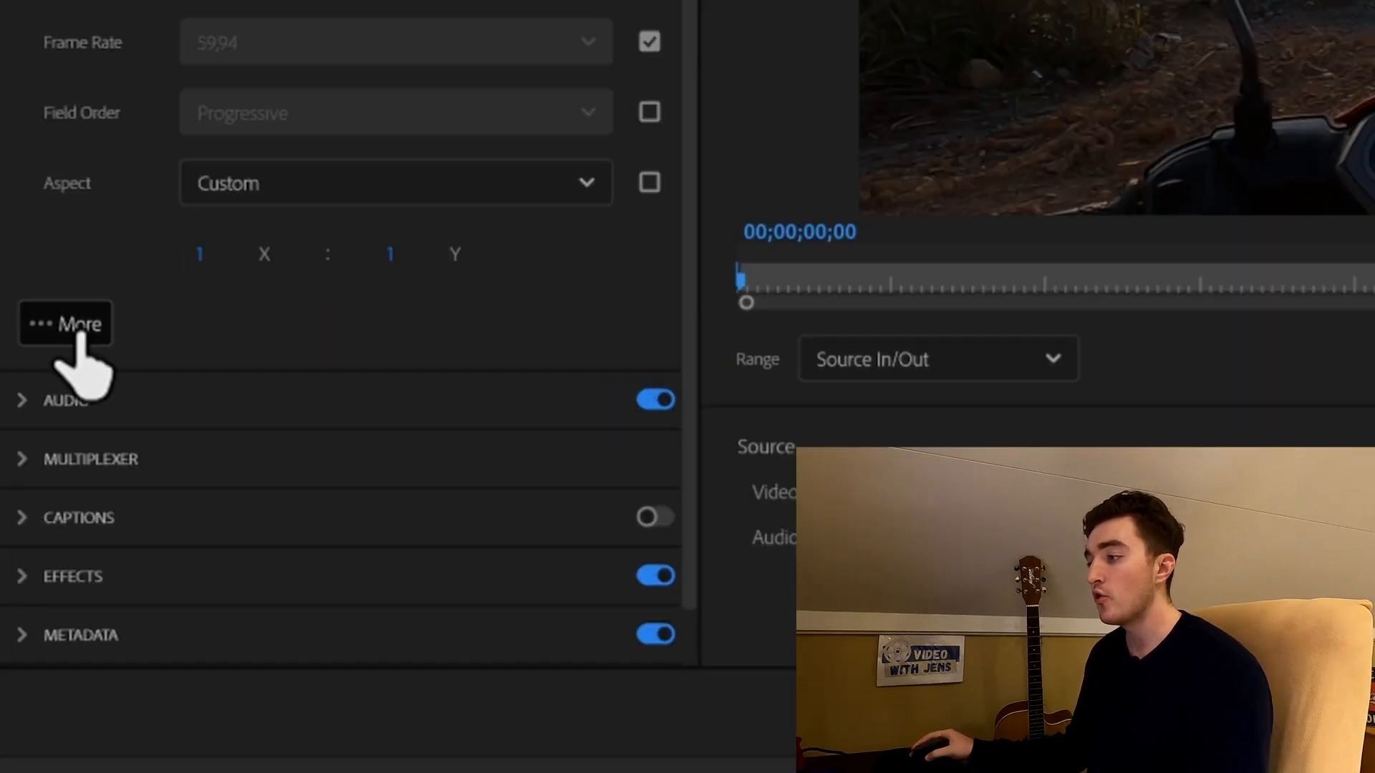
{"action": "left_click", "coordinate": [65, 323]}
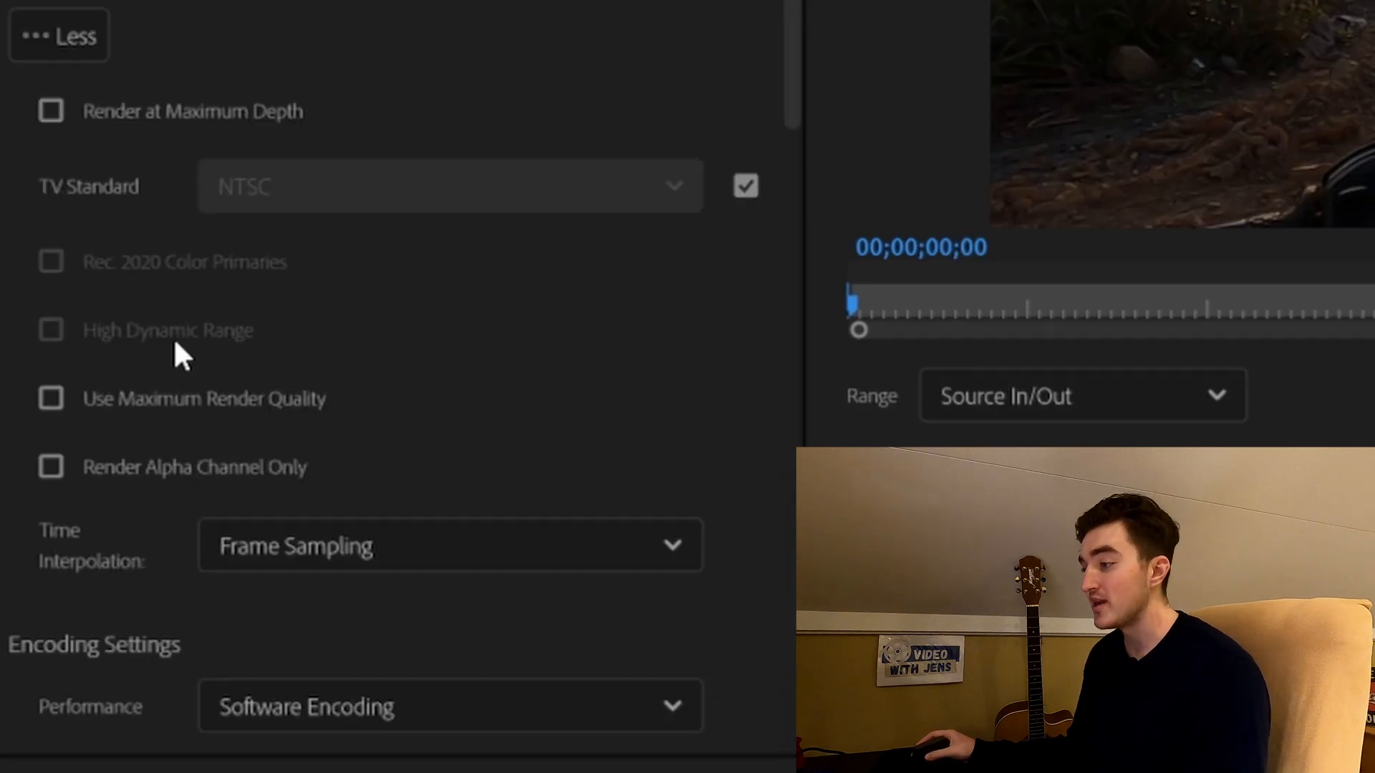
{"action": "scroll", "scroll_direction": "down", "scroll_amount": 3}
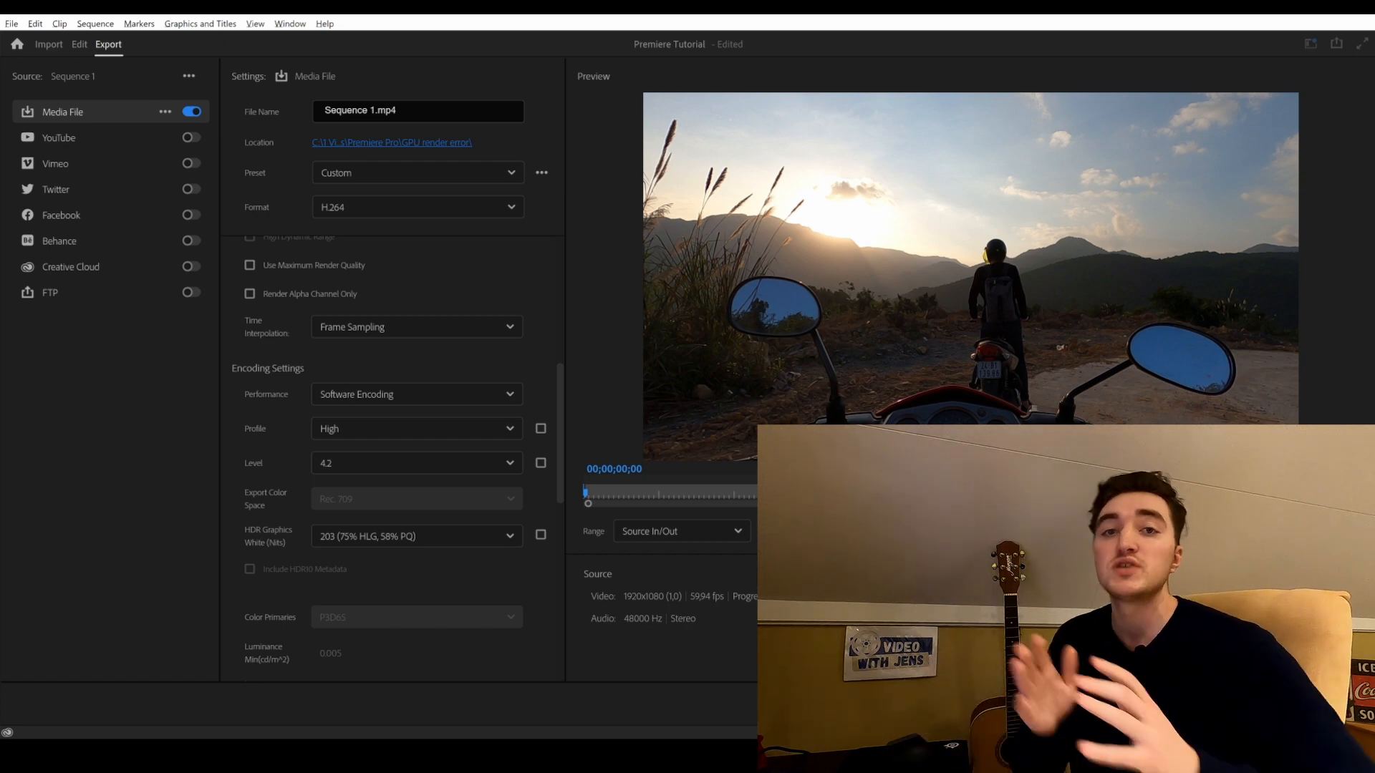
{"action": "left_click", "coordinate": [77, 45]}
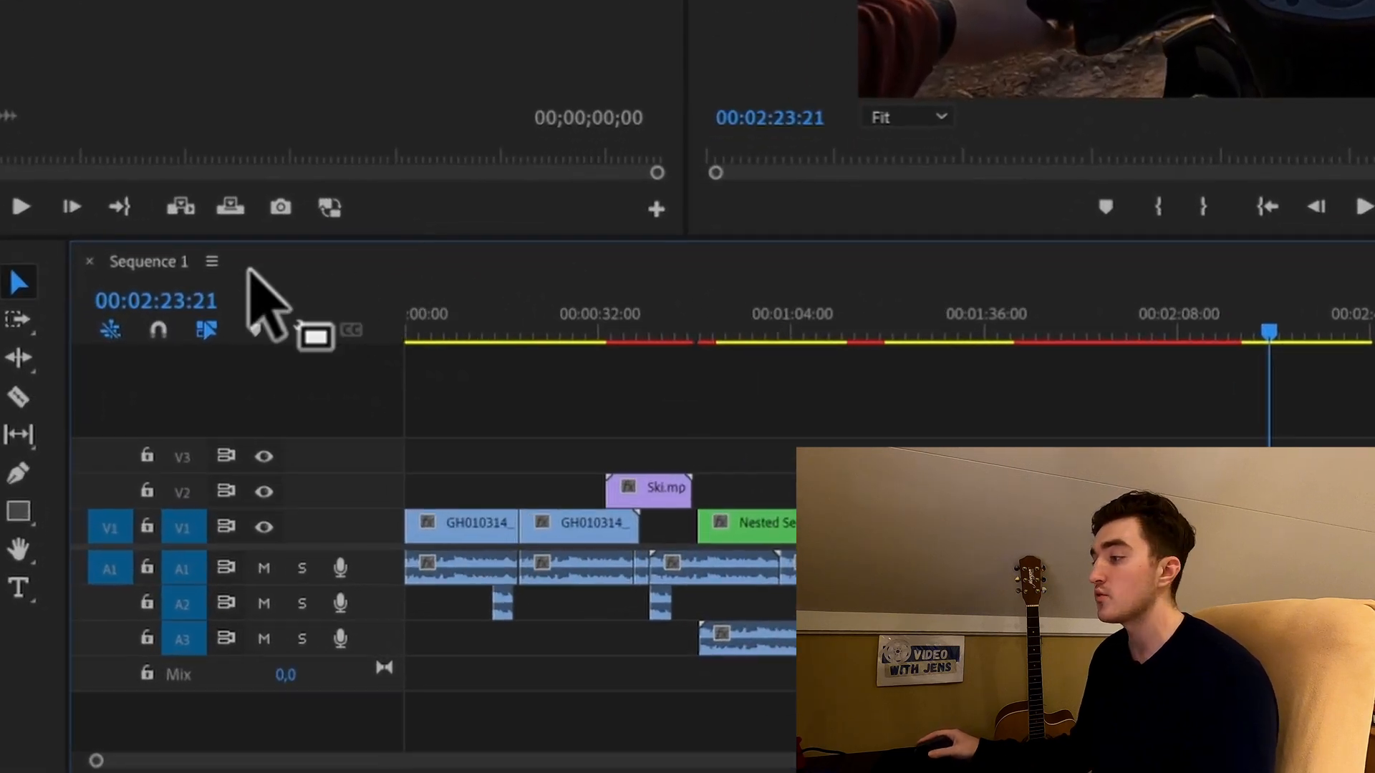
- Reveal Sequence 1 in the Project panel and create a new sequence from it
{"action": "left_click", "coordinate": [211, 261]}
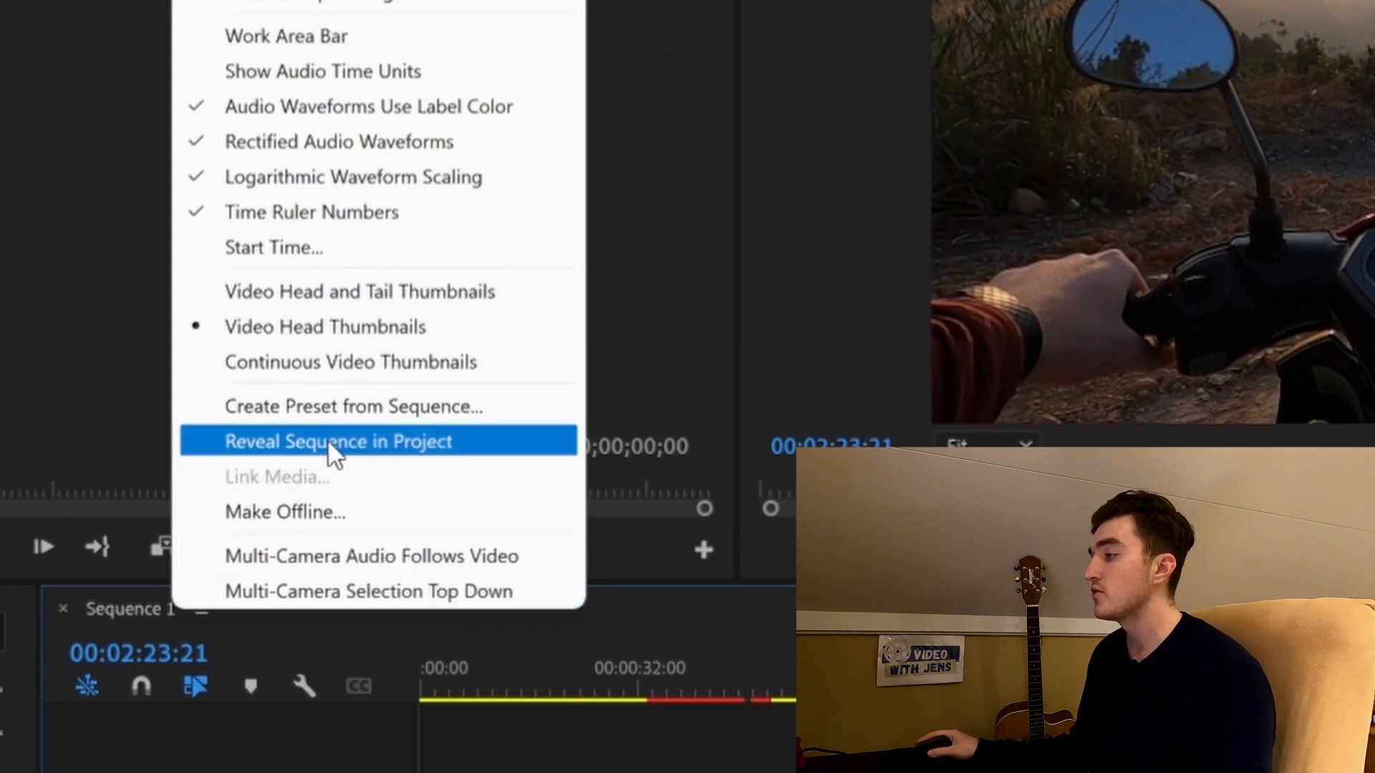
{"action": "left_click", "coordinate": [337, 441]}
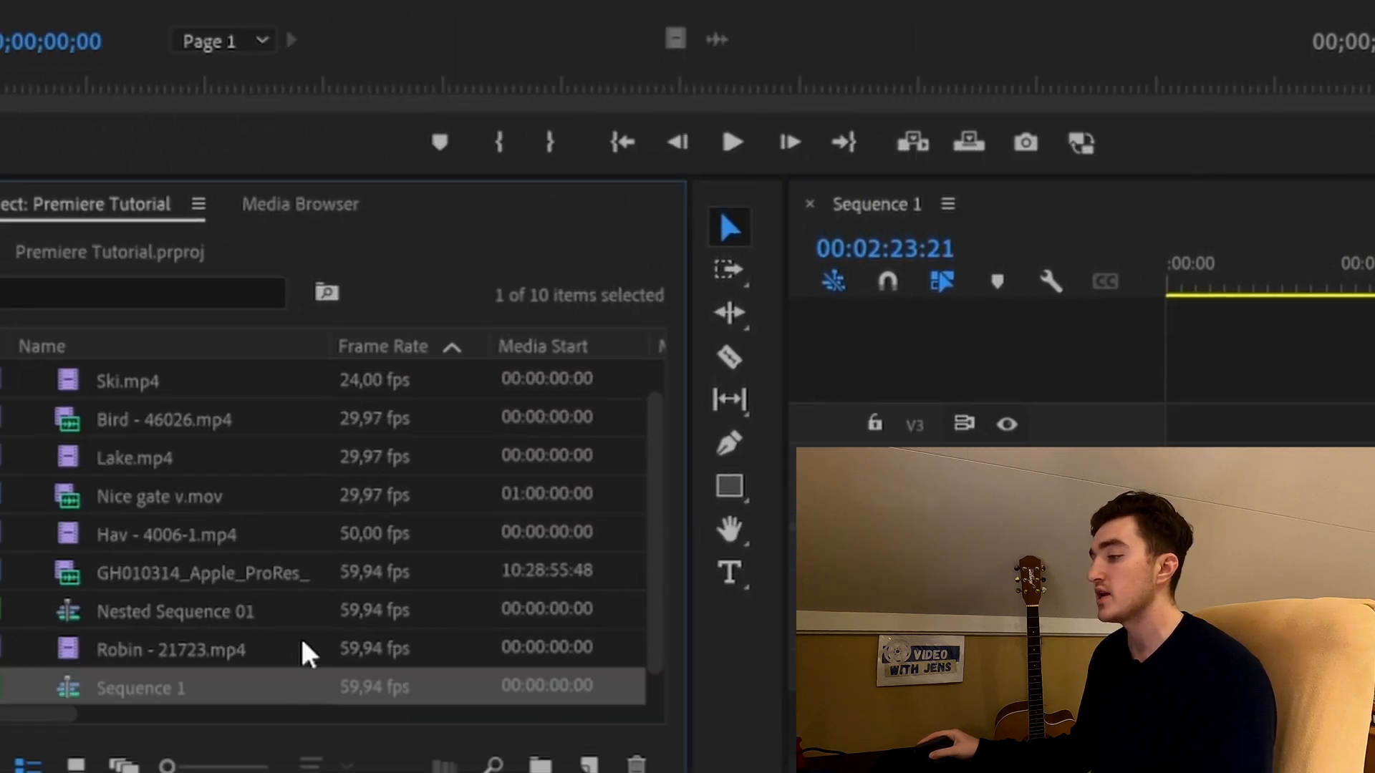
{"action": "right_click", "coordinate": [140, 688]}
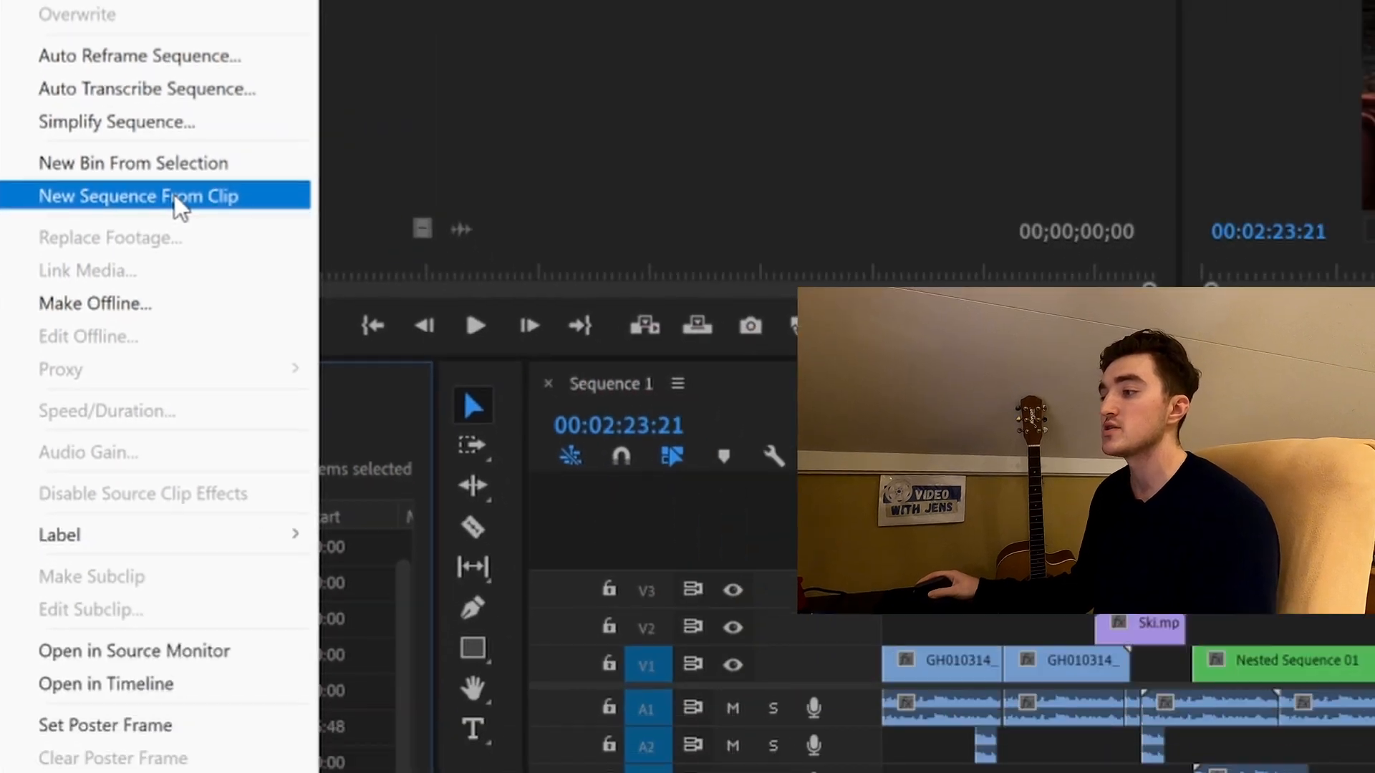
{"action": "left_click", "coordinate": [139, 196]}
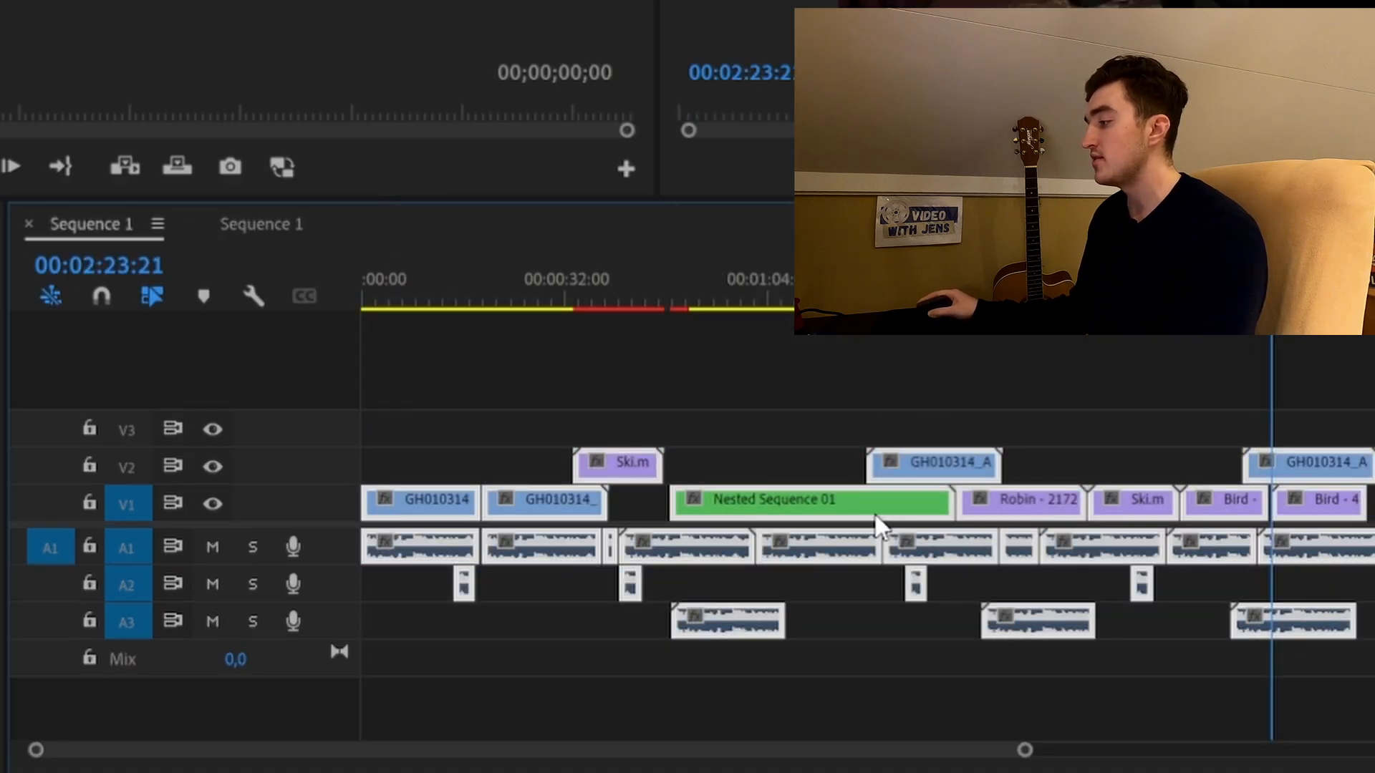
{"action": "right_click", "coordinate": [810, 500]}
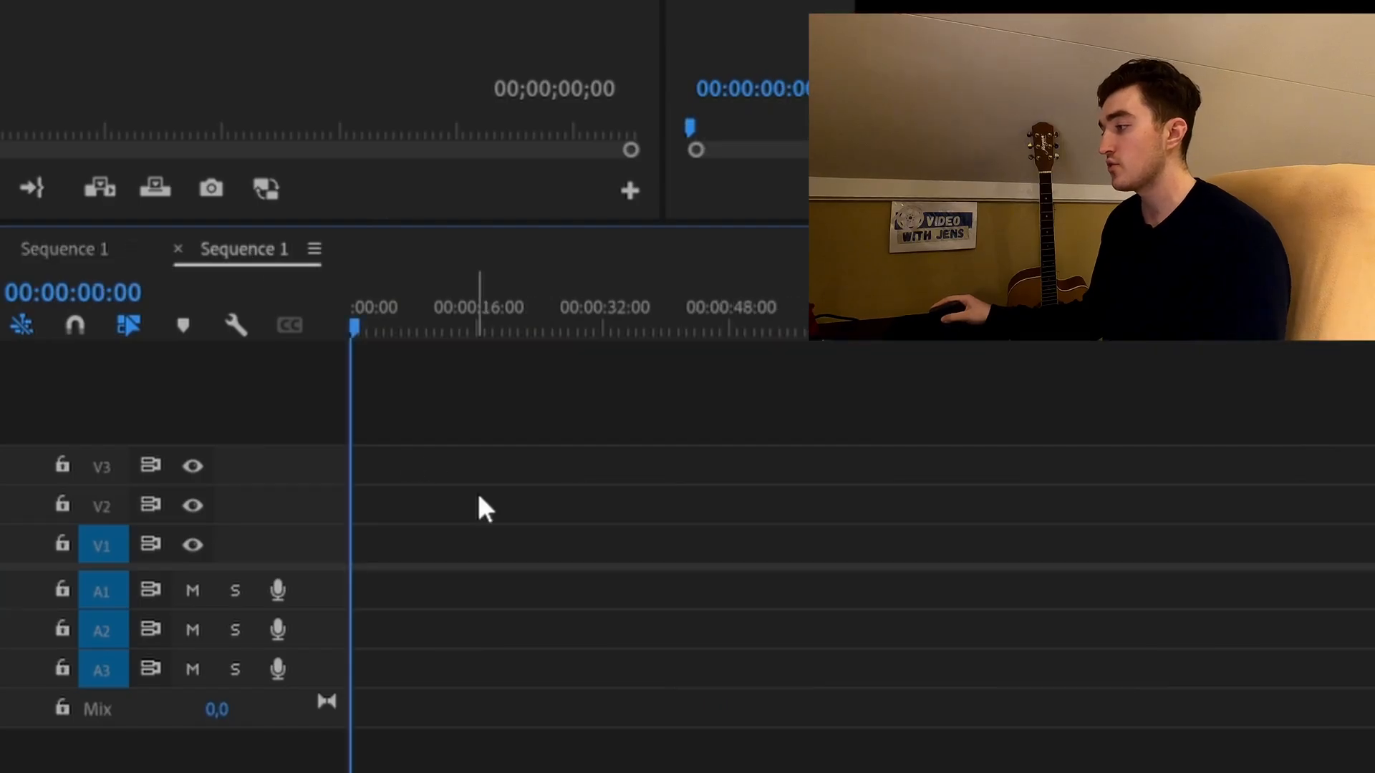
{"action": "mouse_move", "coordinate": [473, 508]}
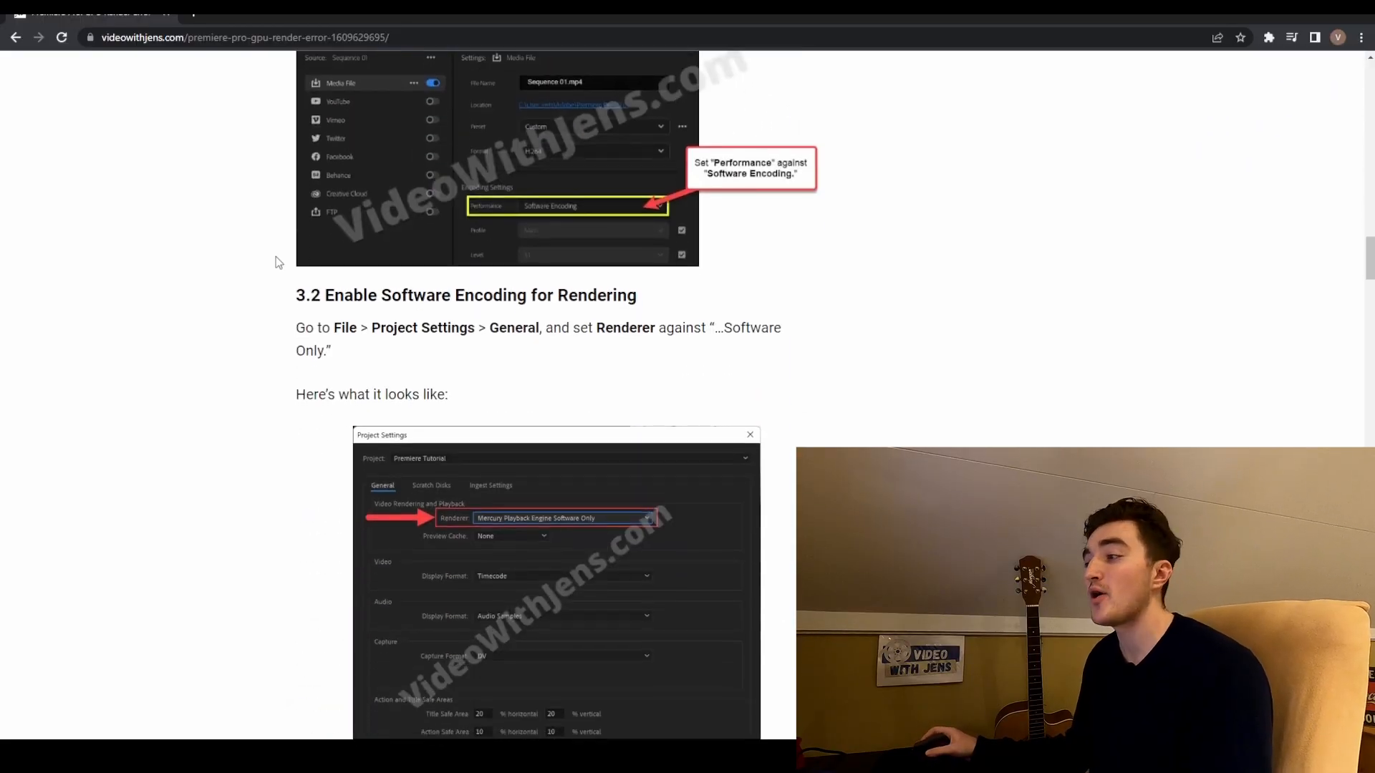
- Scroll the Chrome article through the external monitor and video preview sections
{"action": "scroll", "scroll_direction": "down", "scroll_amount": 3}
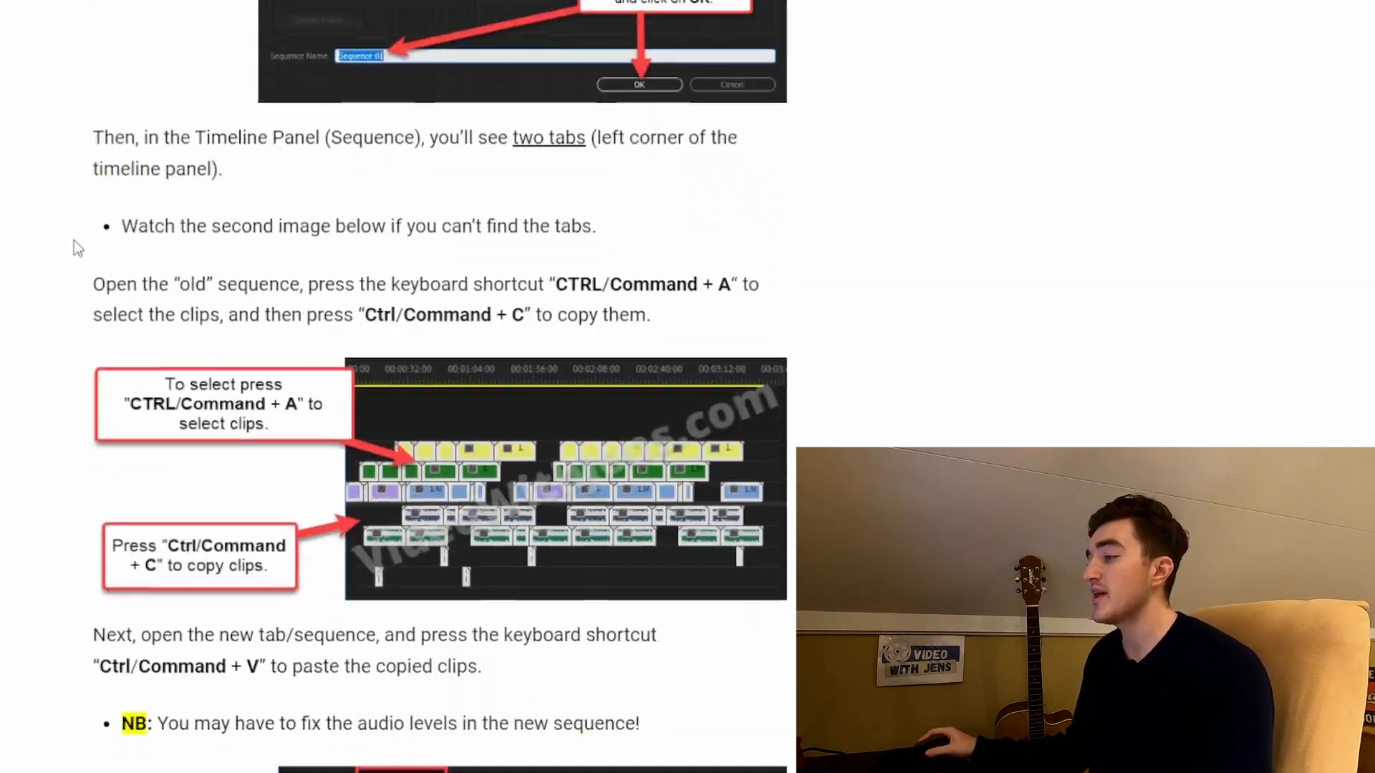
{"action": "scroll", "scroll_direction": "down", "scroll_amount": 3}
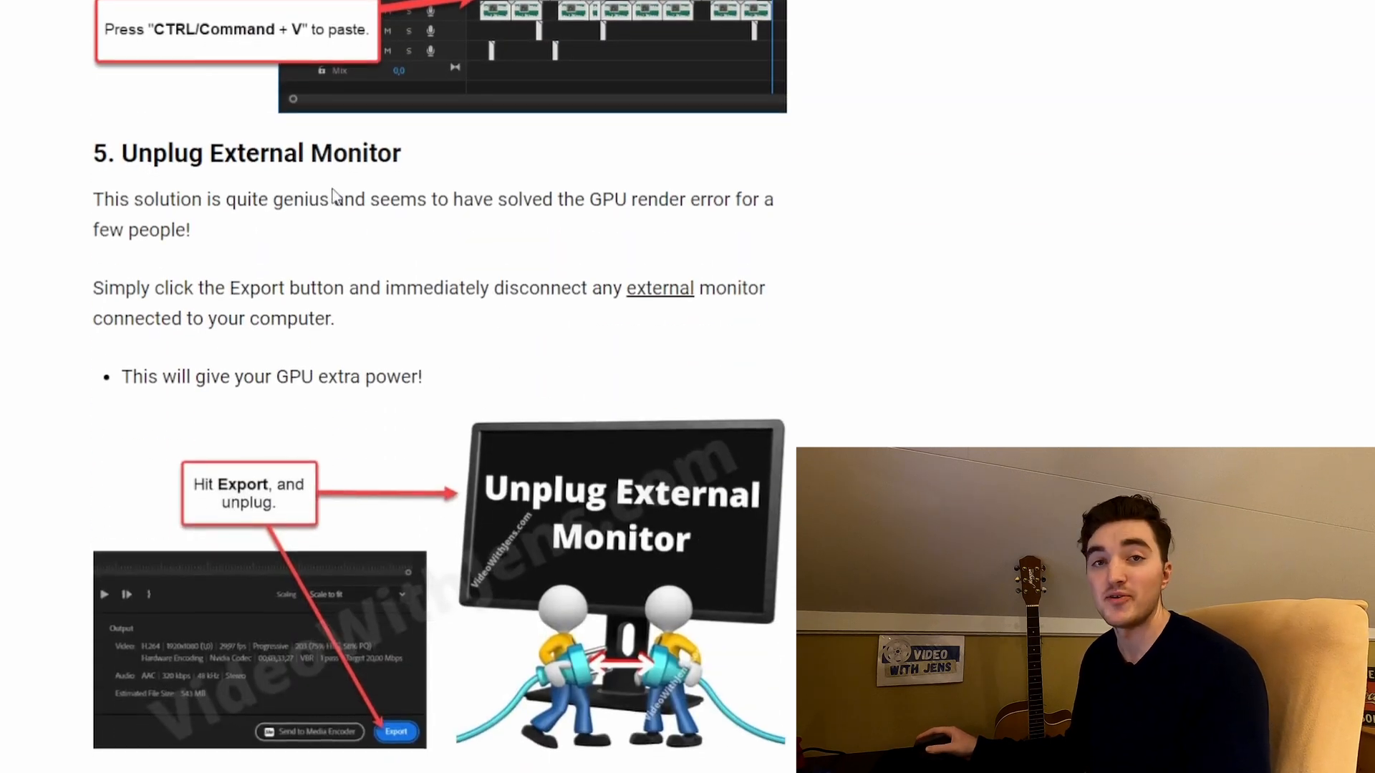
{"action": "left_click_drag", "start_coordinate": [184, 152], "coordinate": [403, 152]}
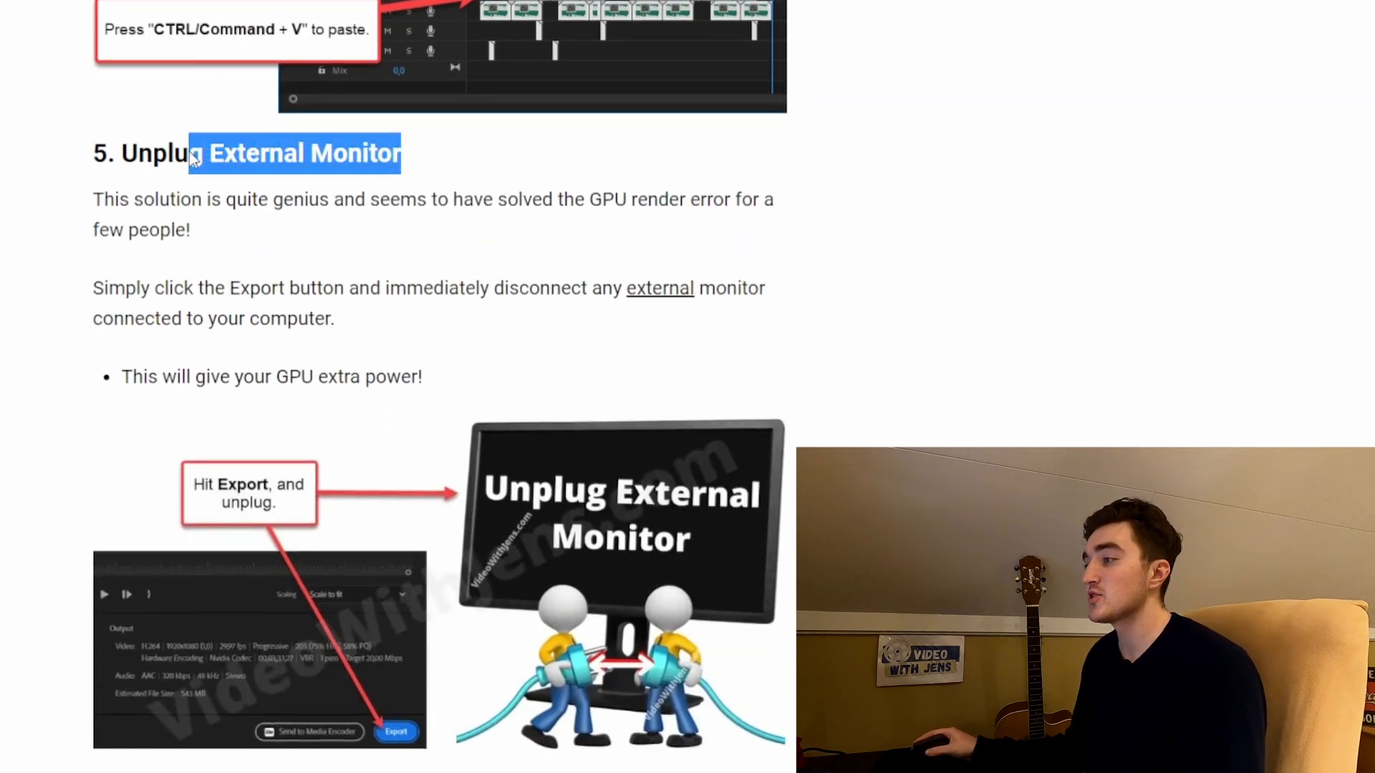
{"action": "left_click", "coordinate": [18, 228]}
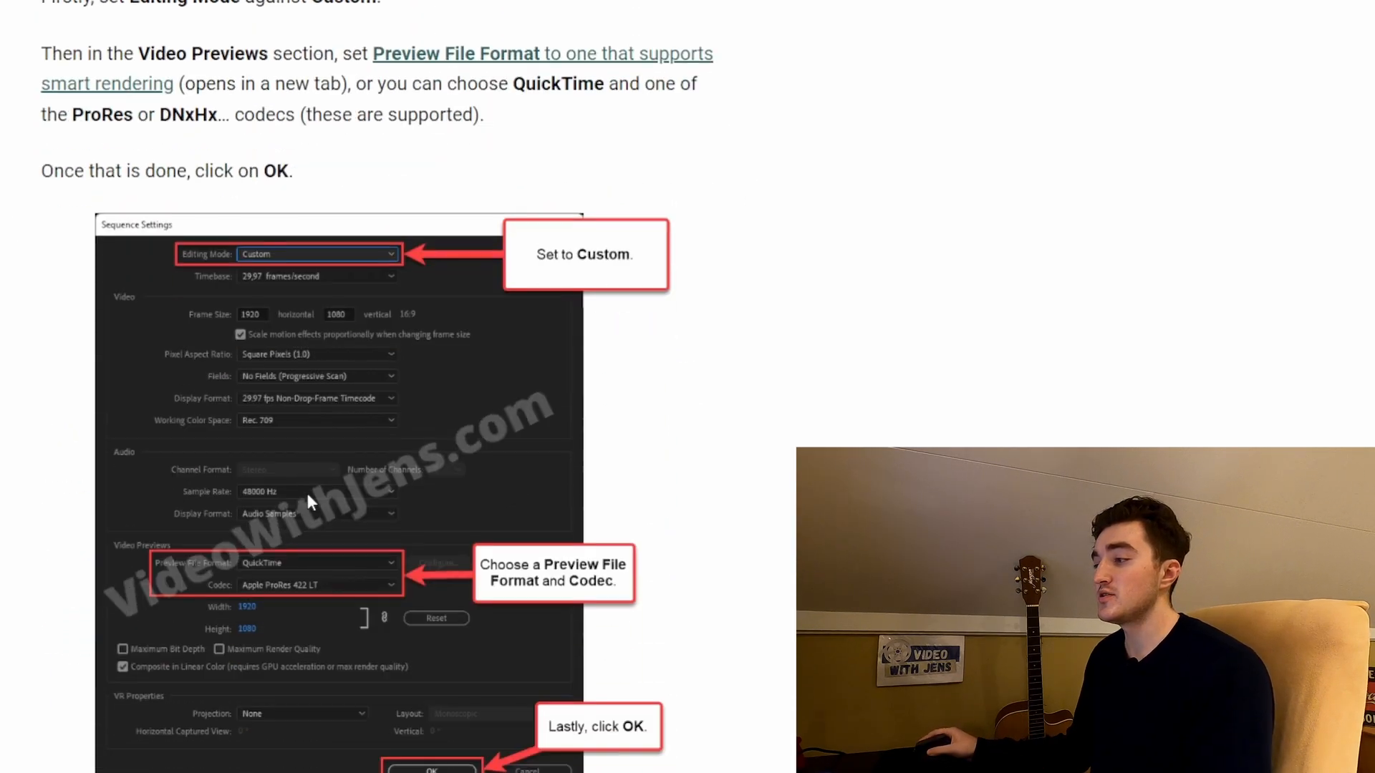
{"action": "scroll", "scroll_direction": "down", "scroll_amount": 3}
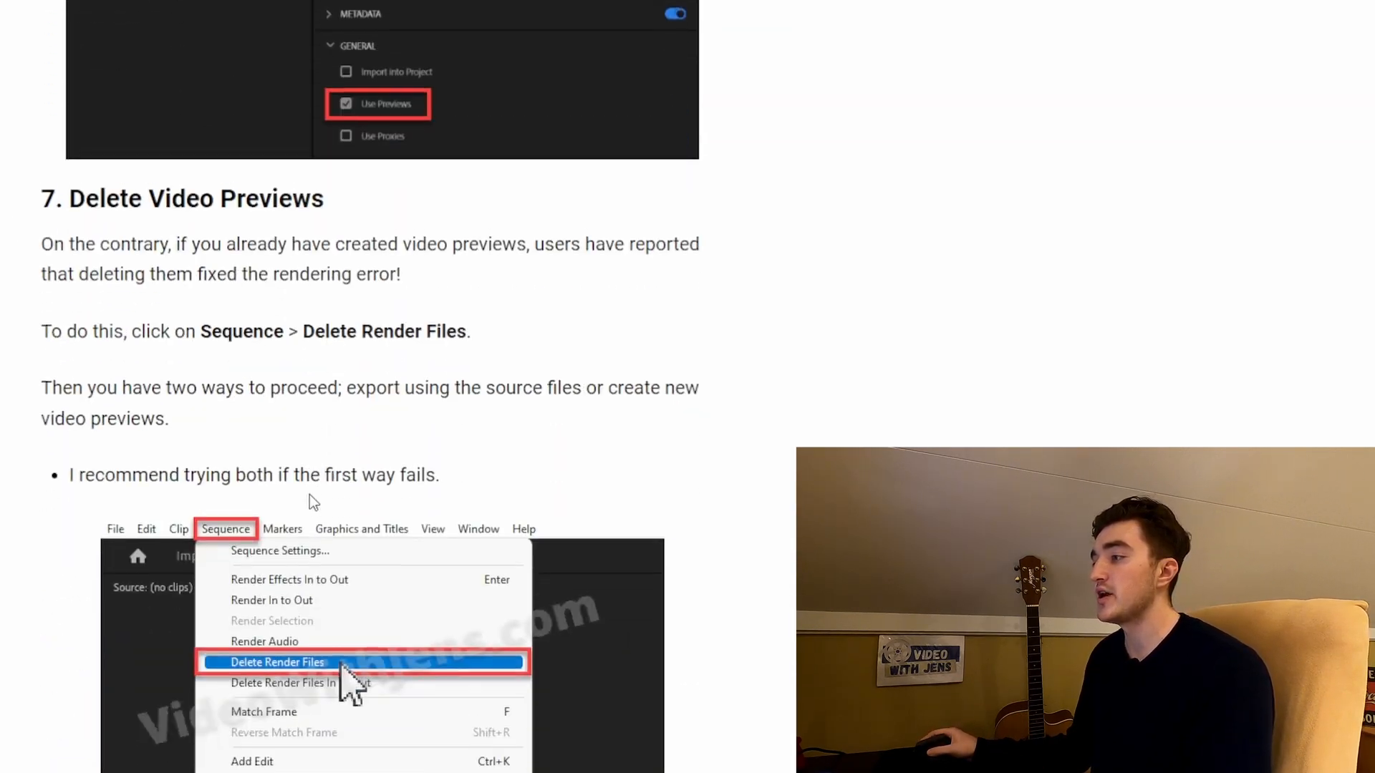
{"action": "scroll", "scroll_direction": "up", "scroll_amount": 3}
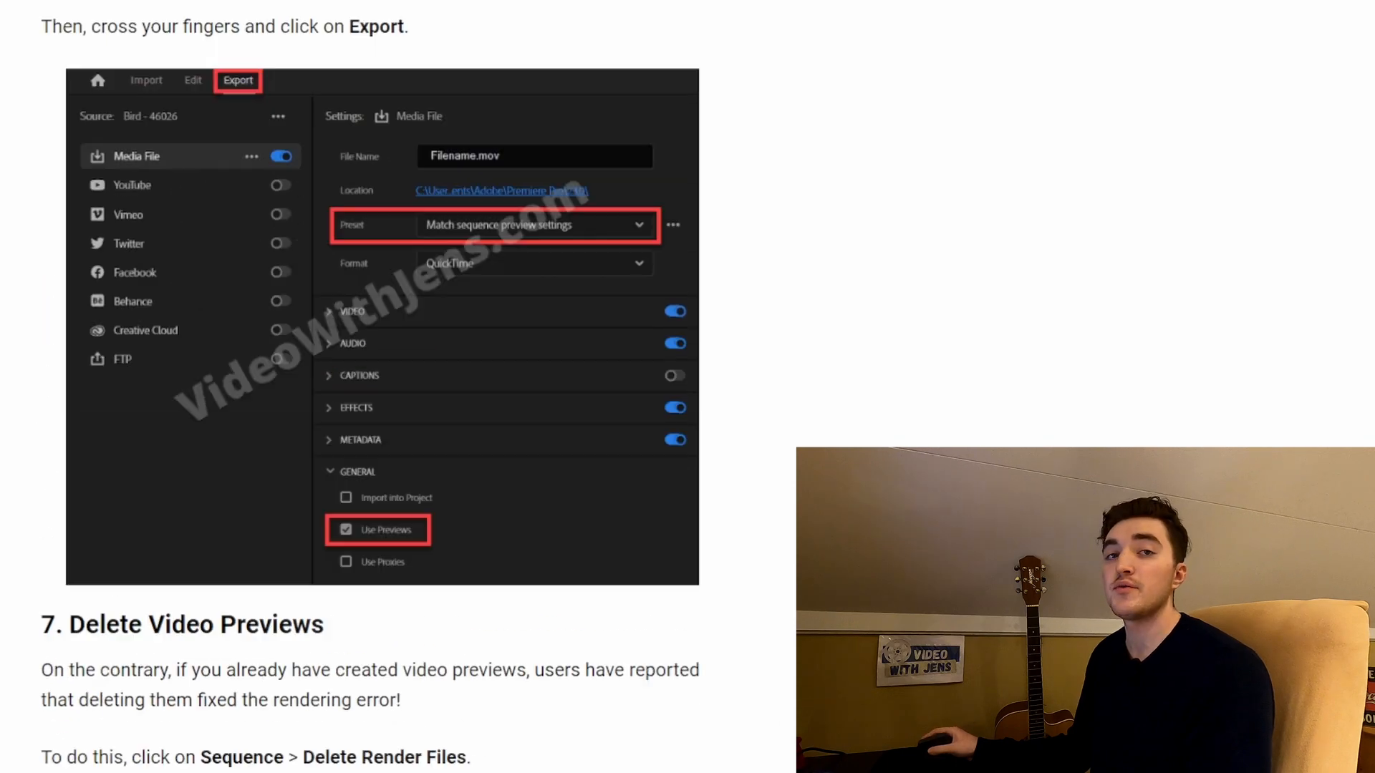
{"action": "scroll", "scroll_direction": "down", "scroll_amount": 3}
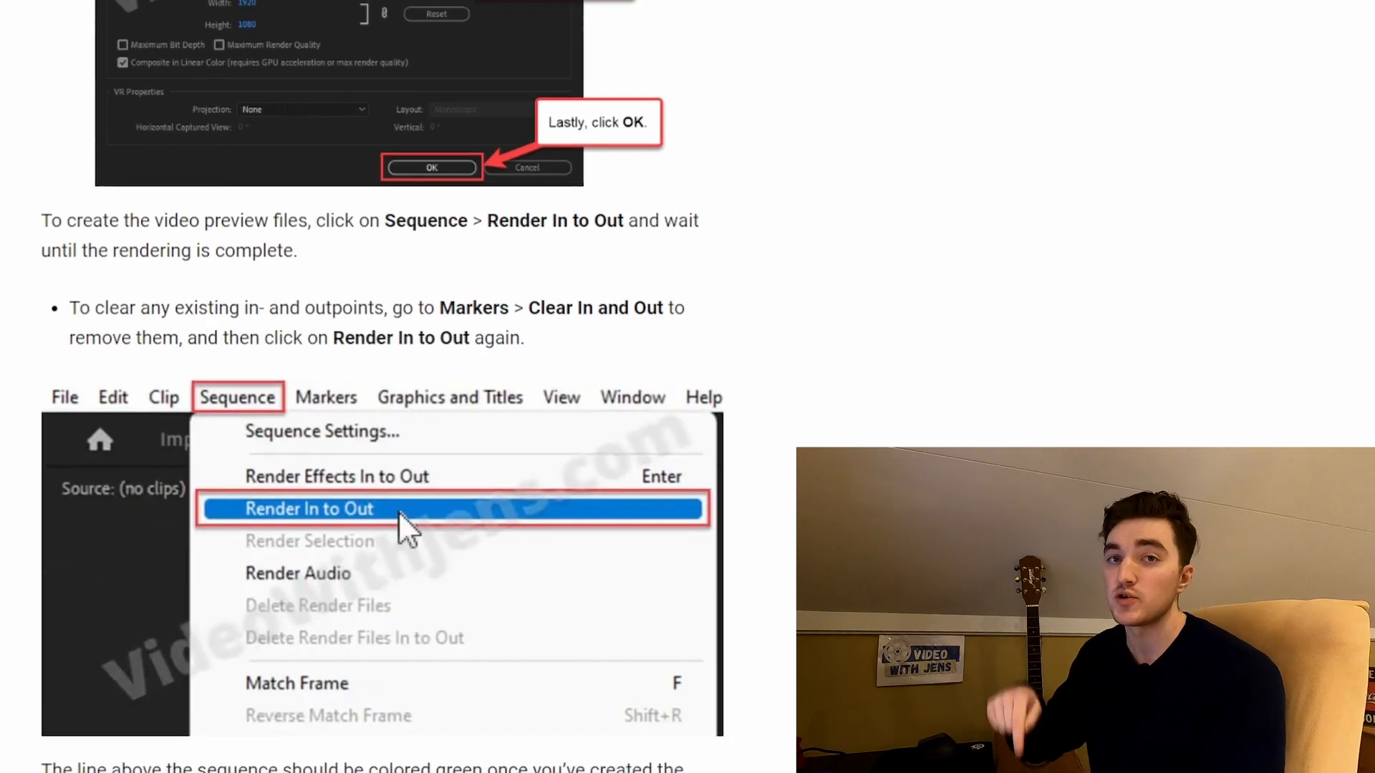